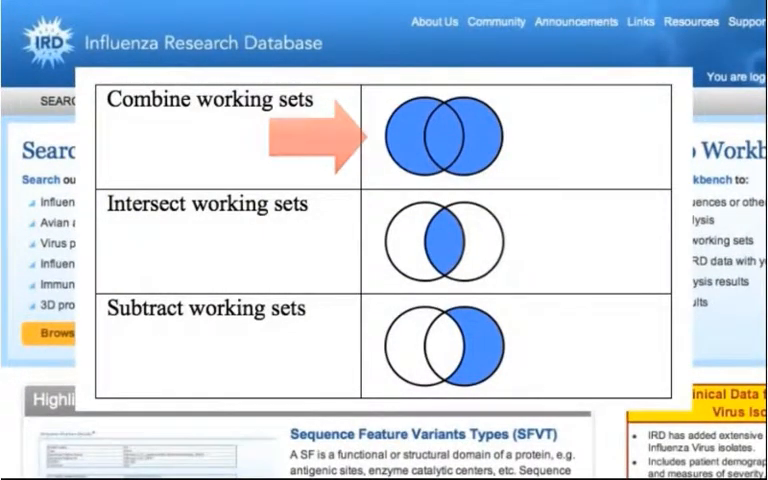
- Reveal the Workbench menu in the top navigation bar
left_click(336, 100)
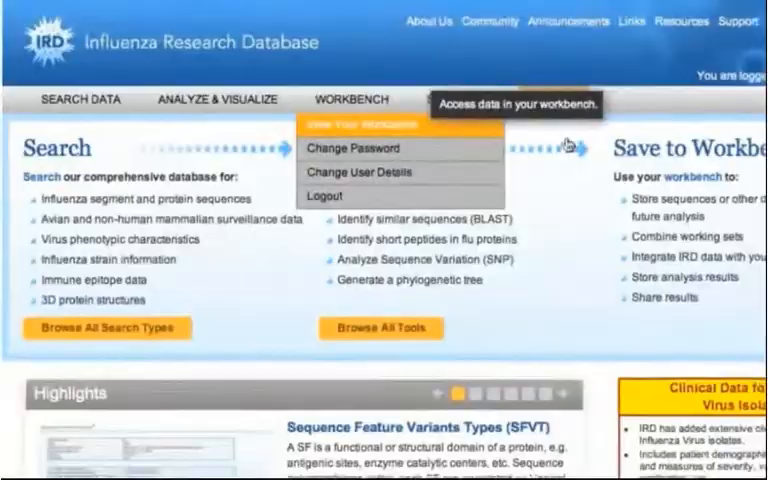
- In My Workbench, select the swine H1N1 HA working sets and choose Combine from More Actions
left_click(366, 126)
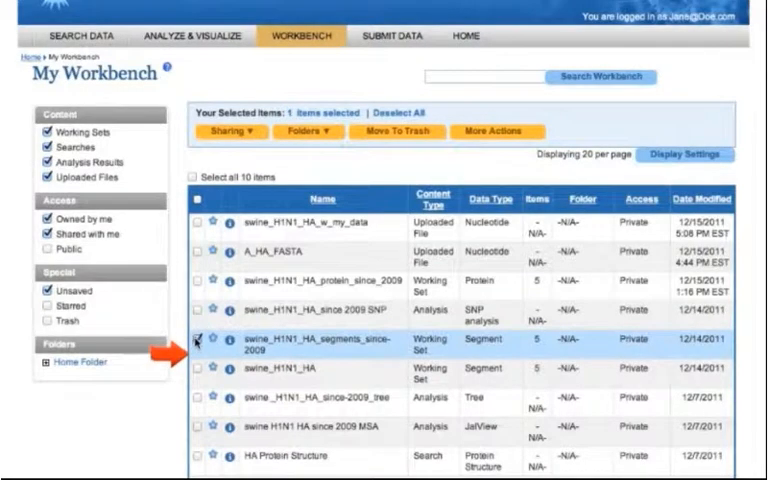
left_click(202, 384)
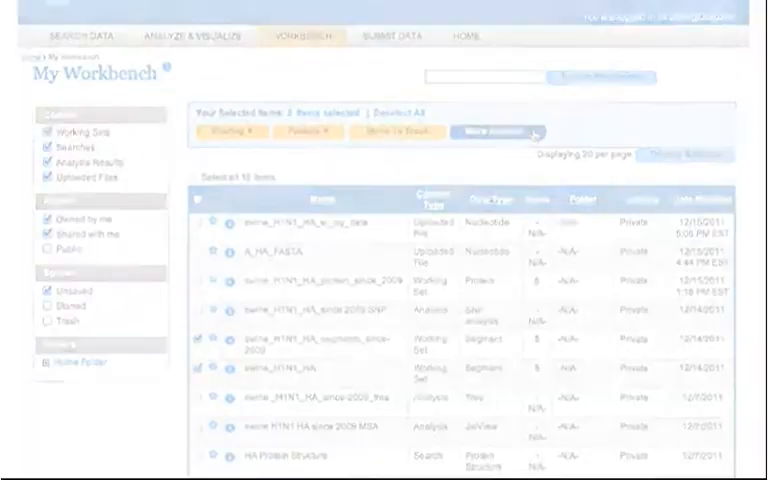
left_click(484, 132)
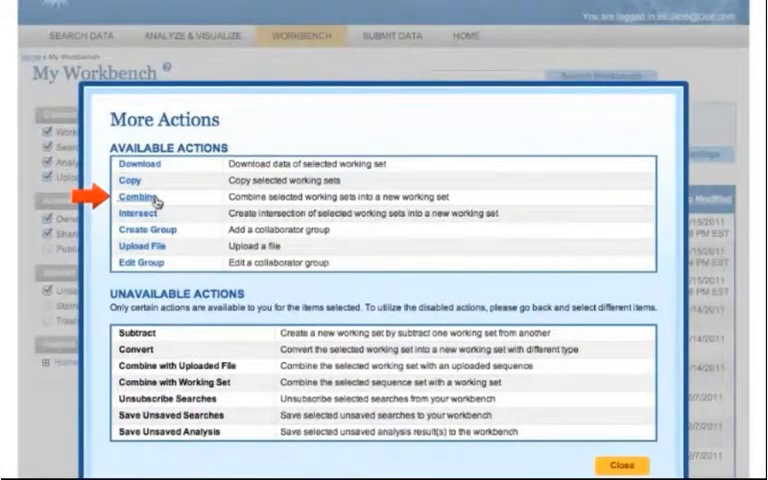
left_click(128, 190)
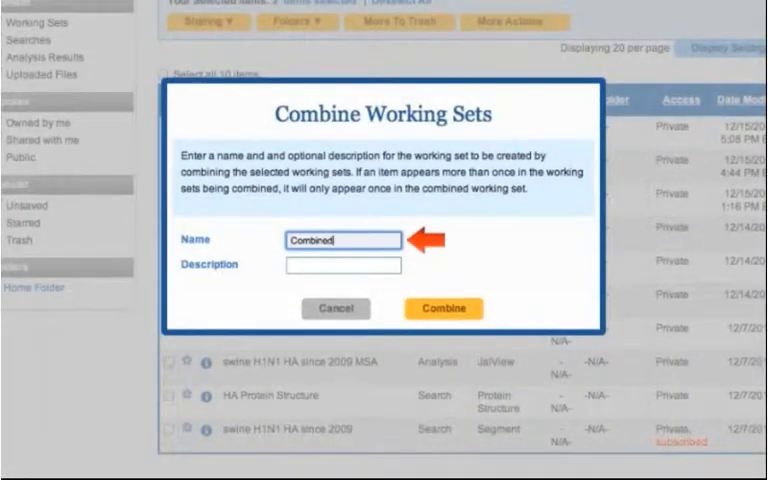
- Name the set Combined_swine_2009 with description 'example' and combine it
type("_sw")
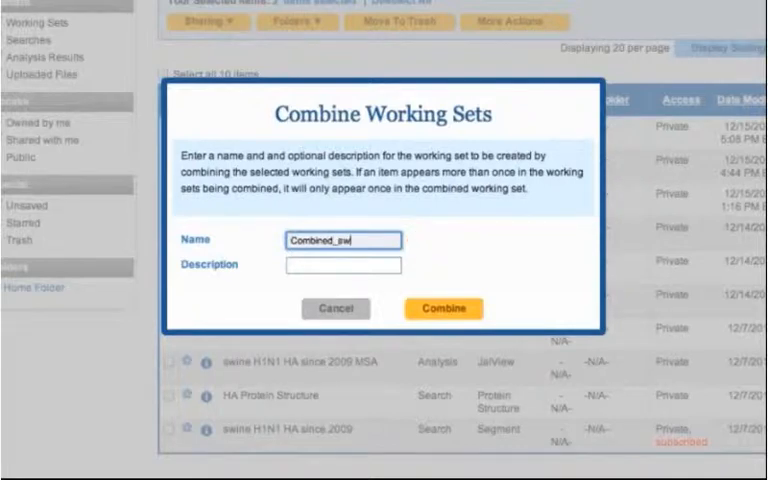
type("example")
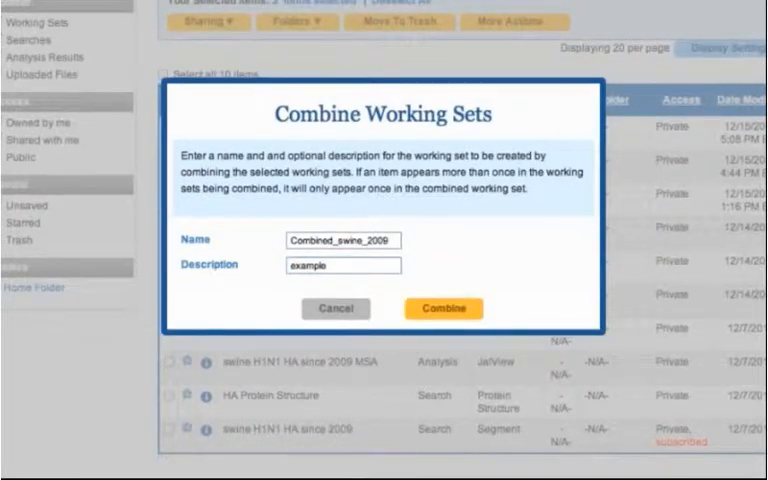
left_click(442, 308)
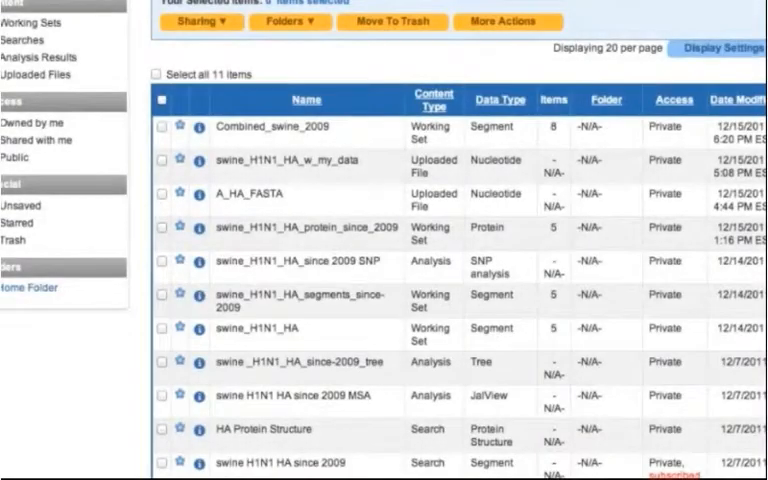